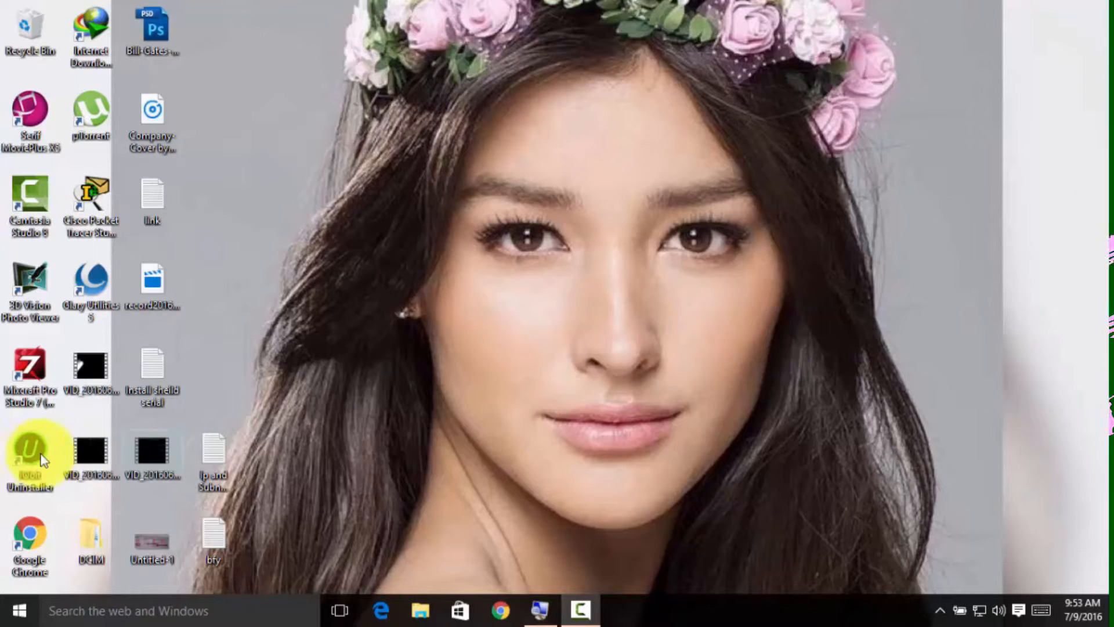
Step: Launch Cisco Packet Tracer Student from its desktop shortcut
left_click(15, 609)
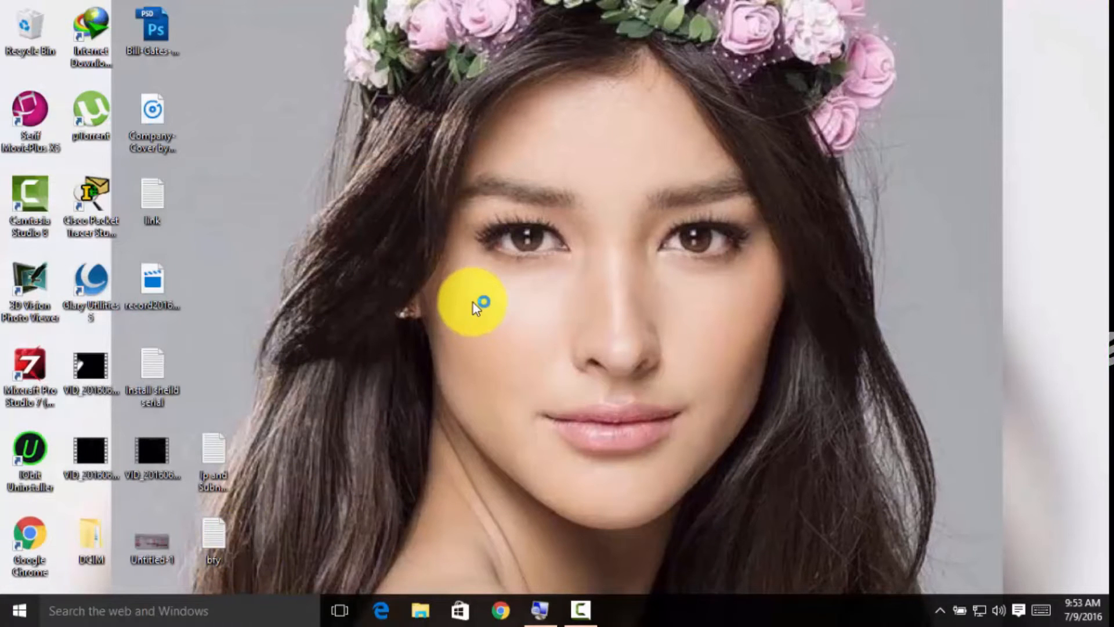
double_click(91, 206)
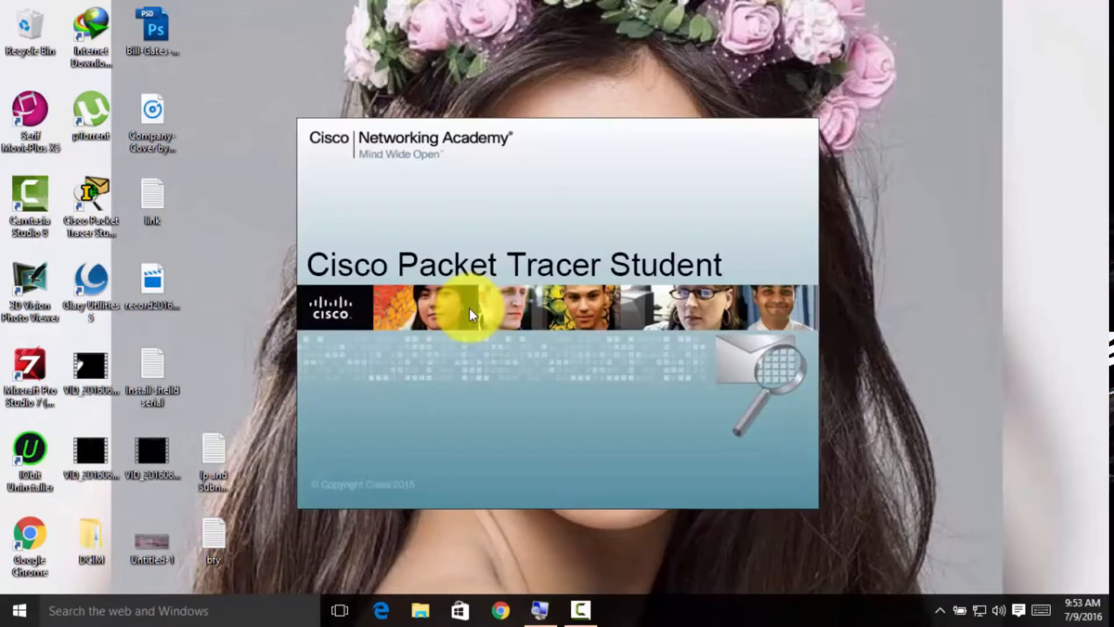
mouse_move(466, 384)
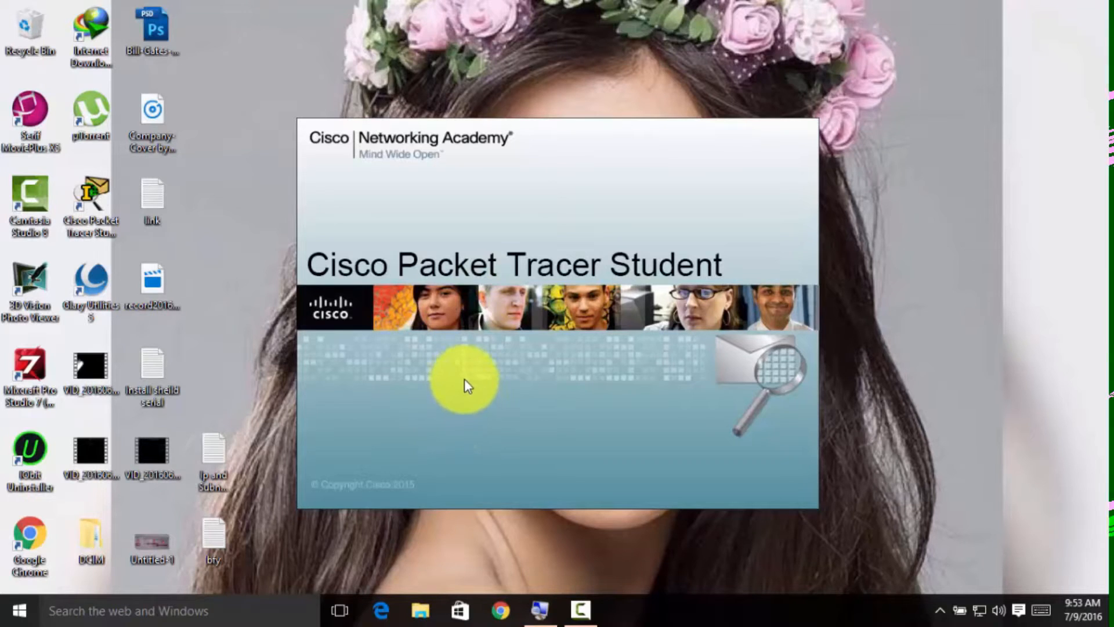
mouse_move(785, 405)
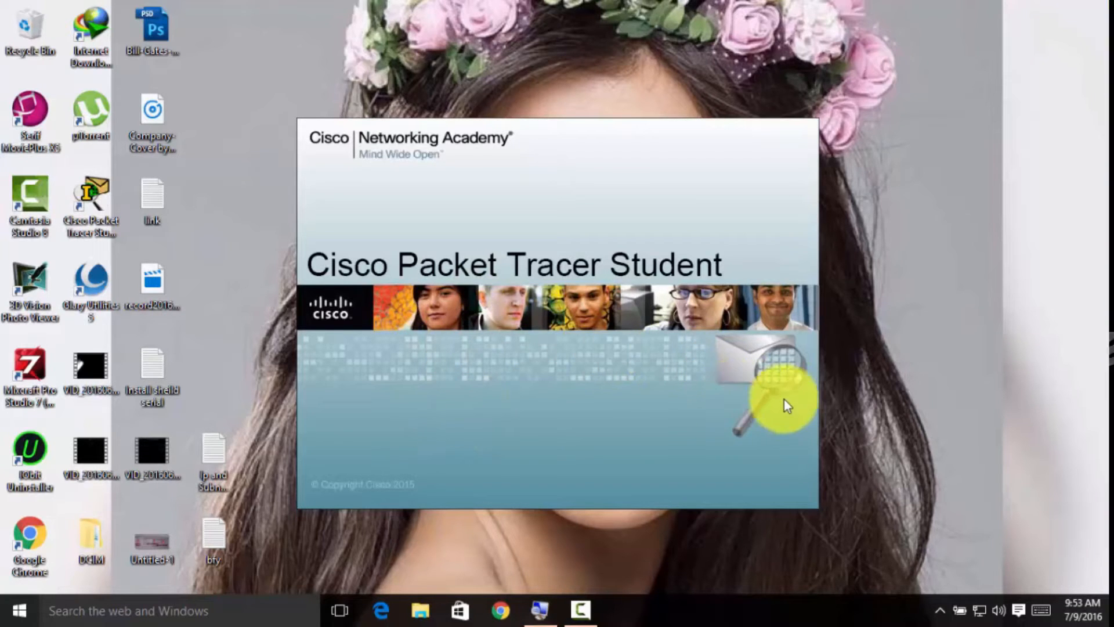
mouse_move(646, 381)
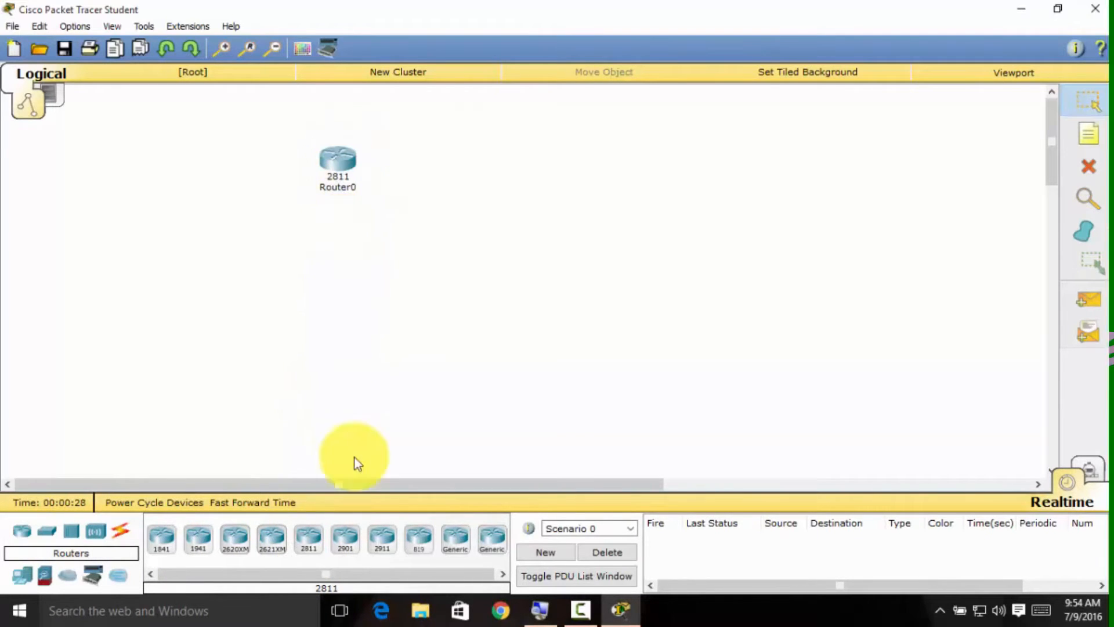
Step: Place Router1, browse the switch models, and place PC1 on the workspace
left_click(560, 157)
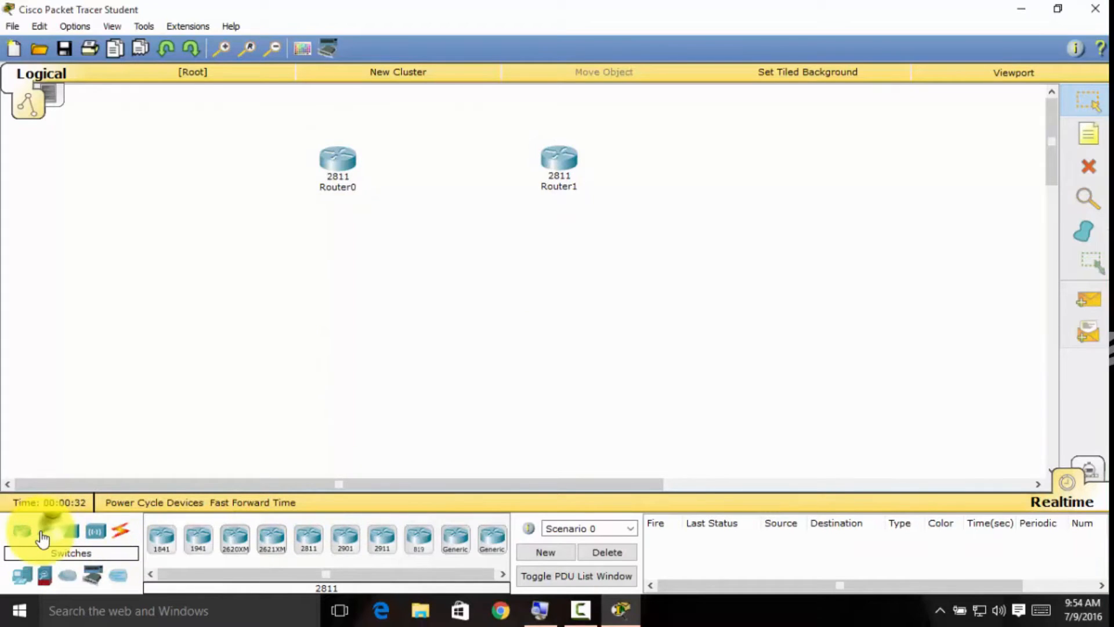
left_click(21, 530)
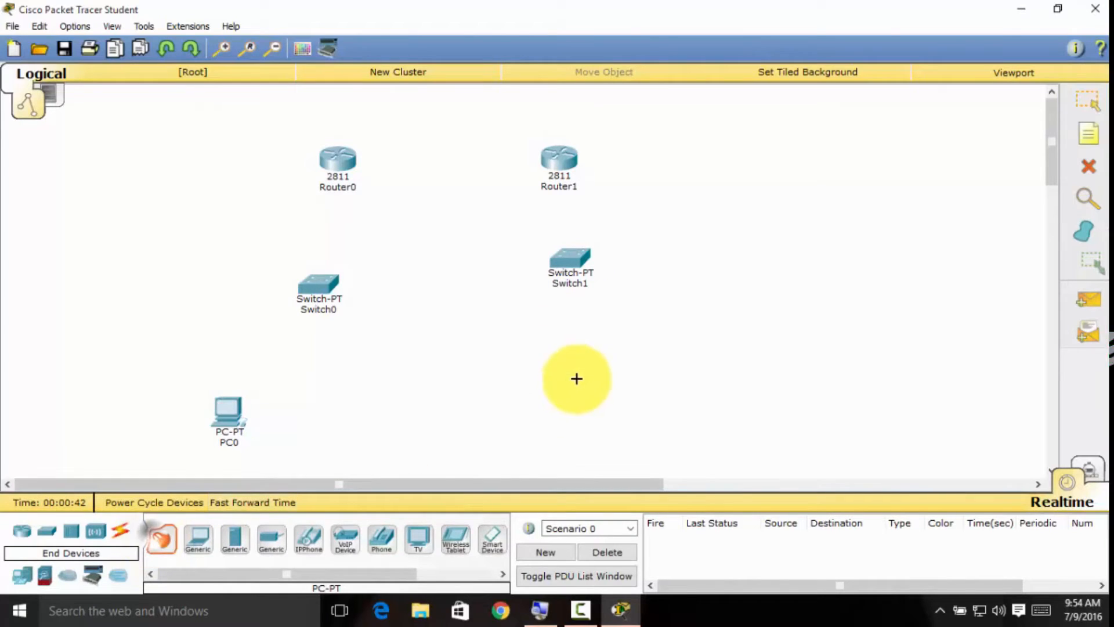
left_click(576, 378)
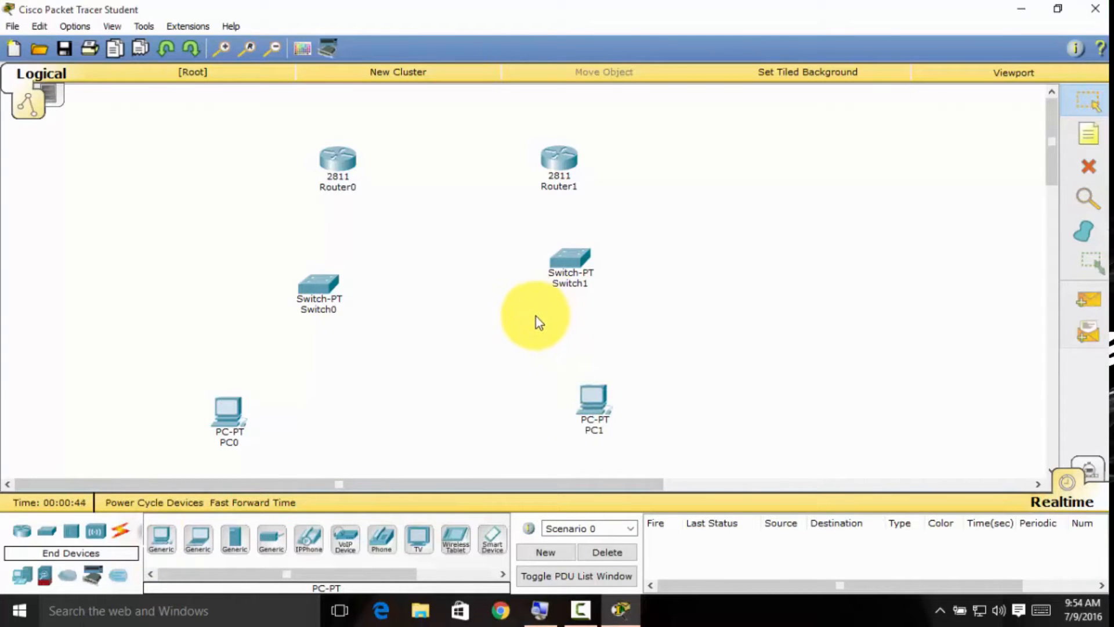
mouse_move(233, 141)
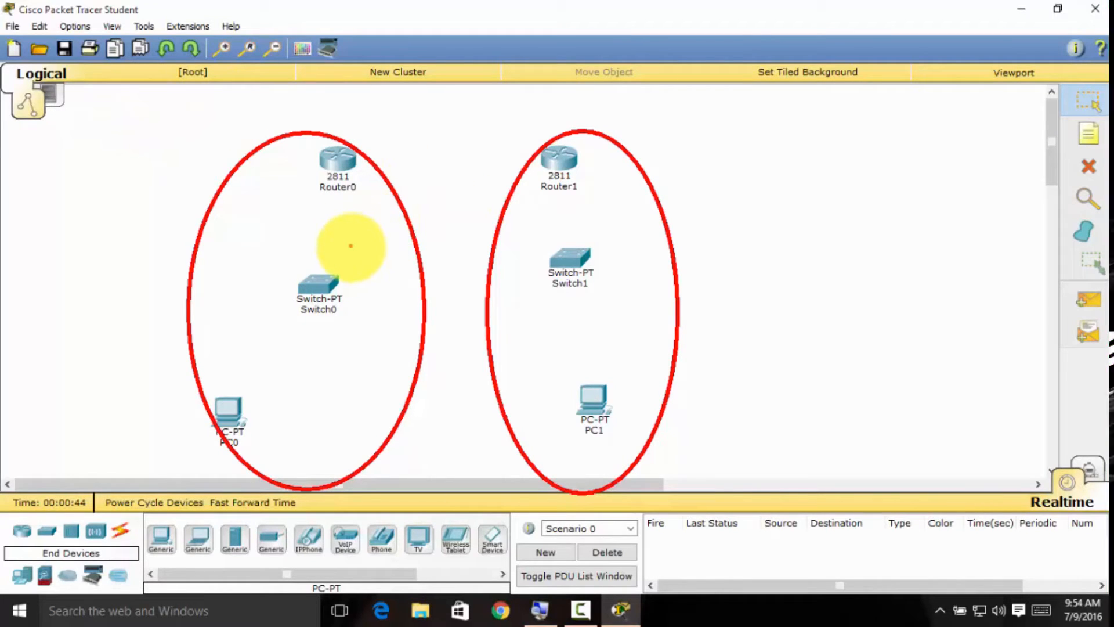
mouse_move(275, 103)
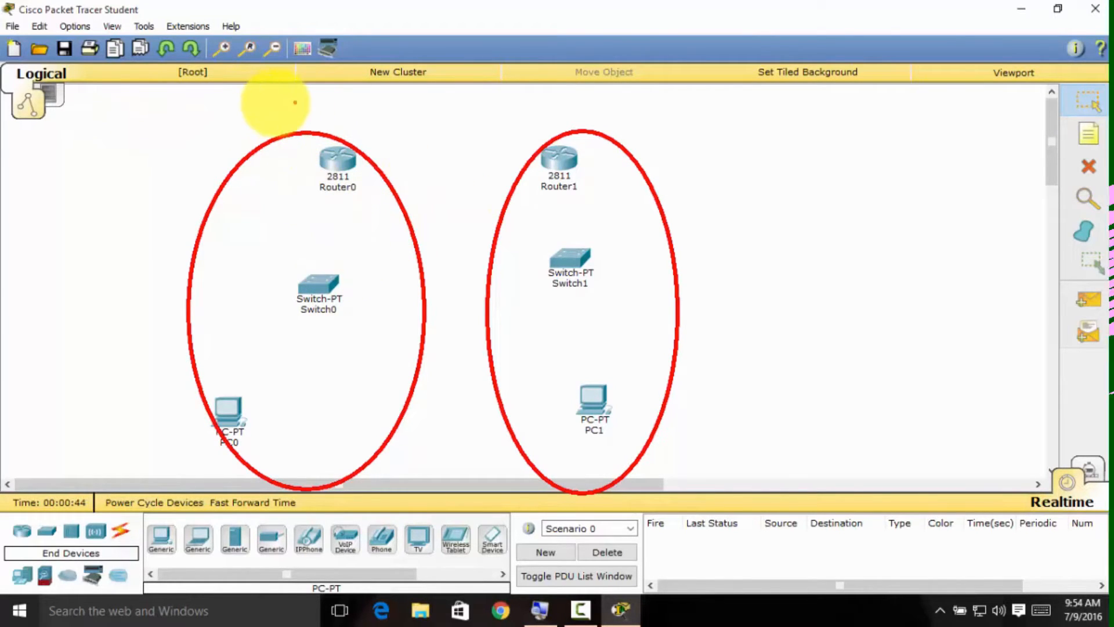
left_click_drag(245, 103, 735, 432)
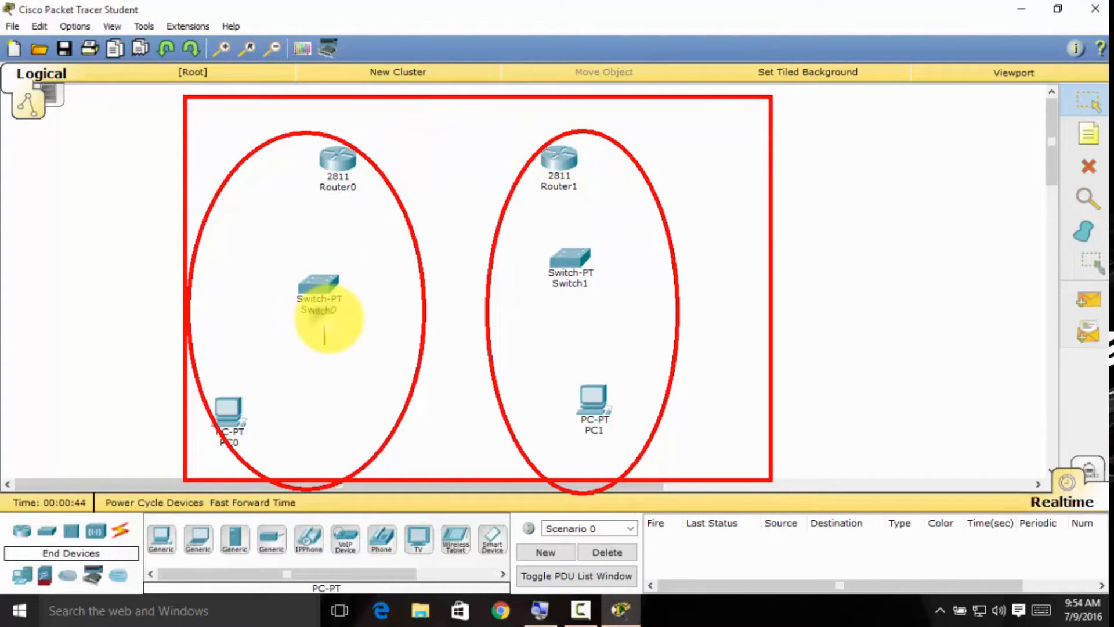
type("LAN")
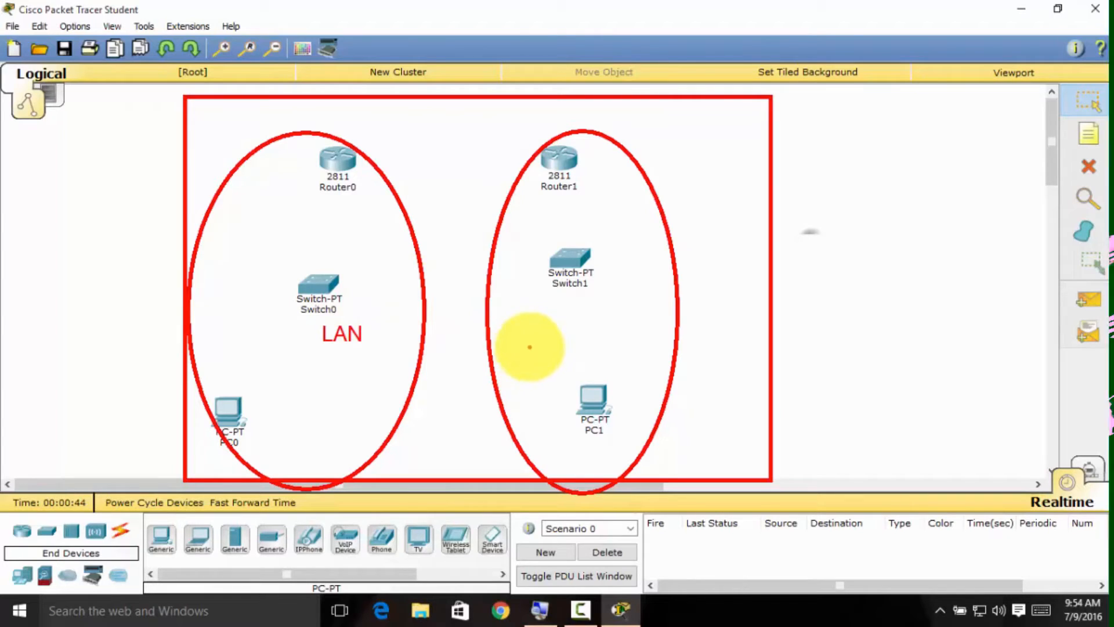
type("LAN")
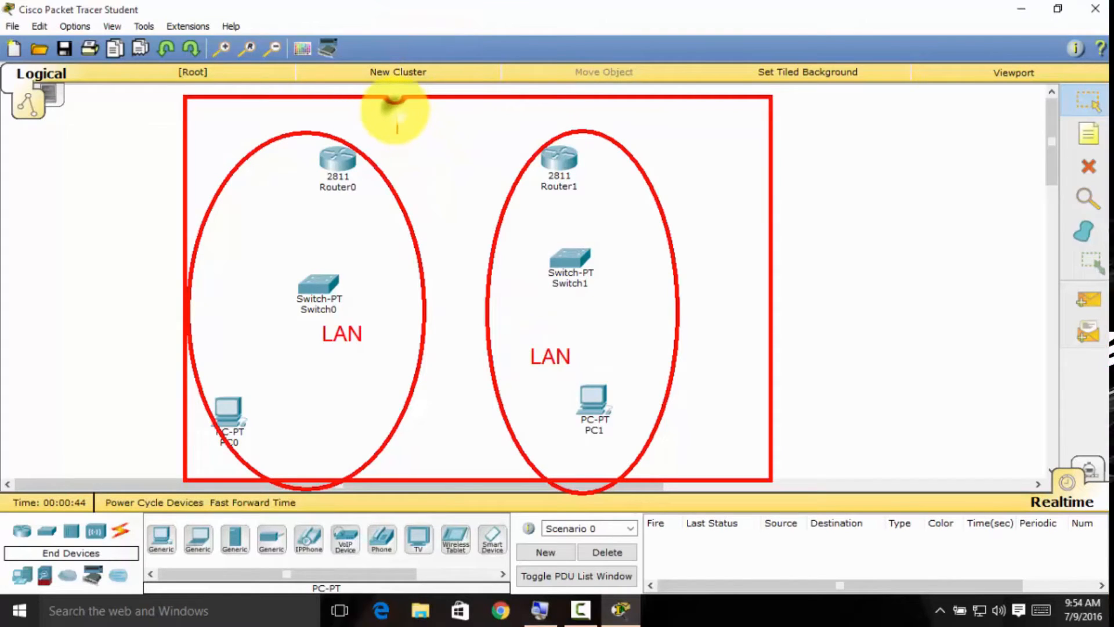
type("WA")
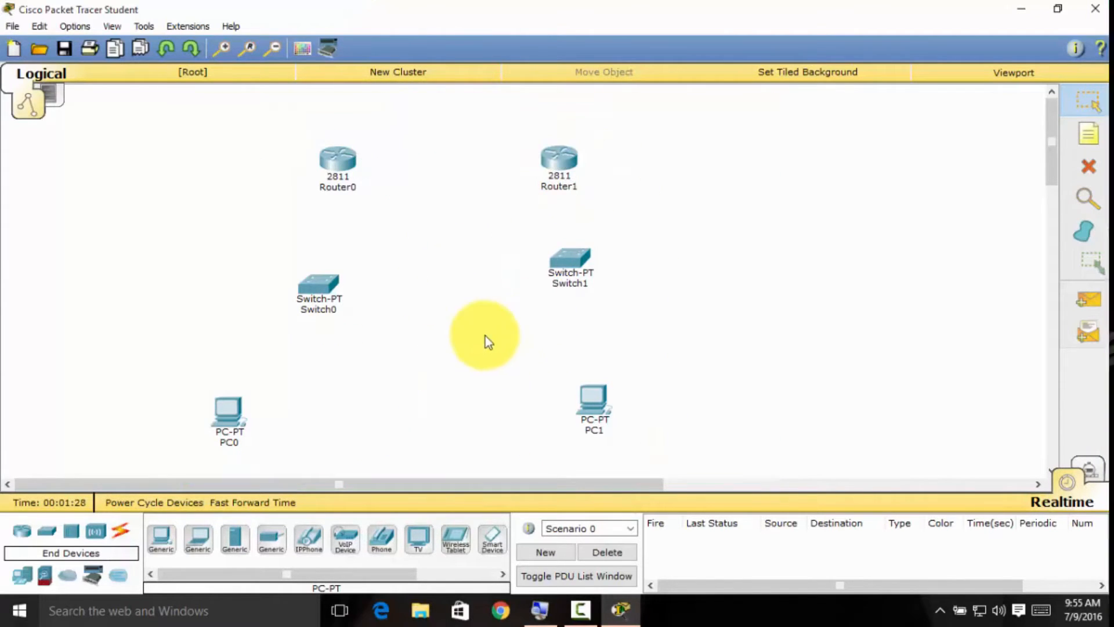
mouse_move(398, 167)
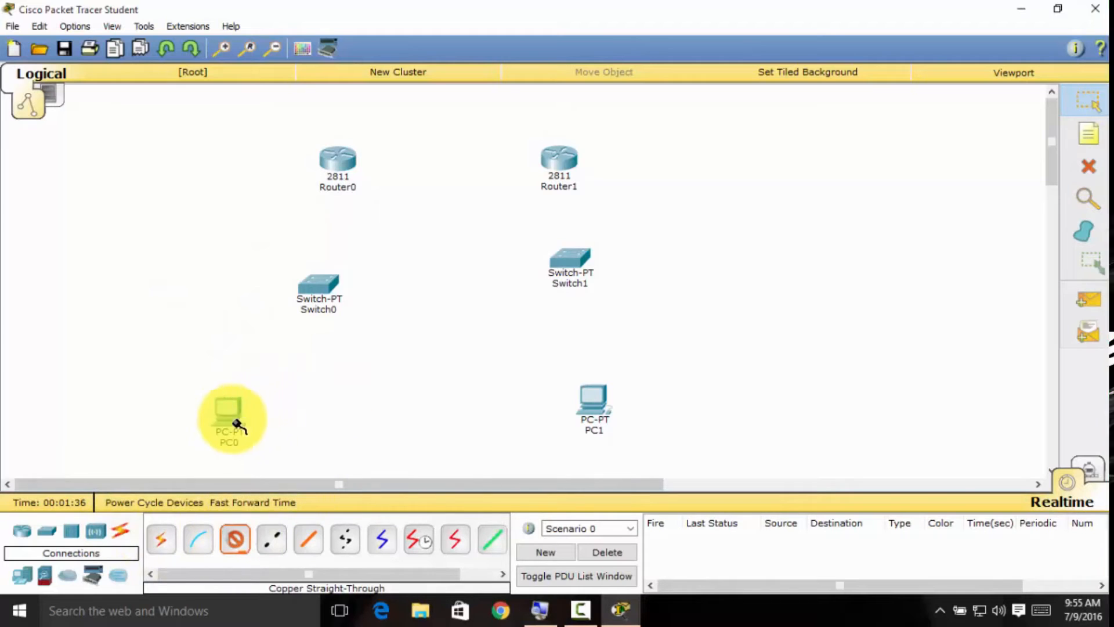
Step: Run copper straight-through cables from PC0 and PC1 to their switches
left_click(228, 418)
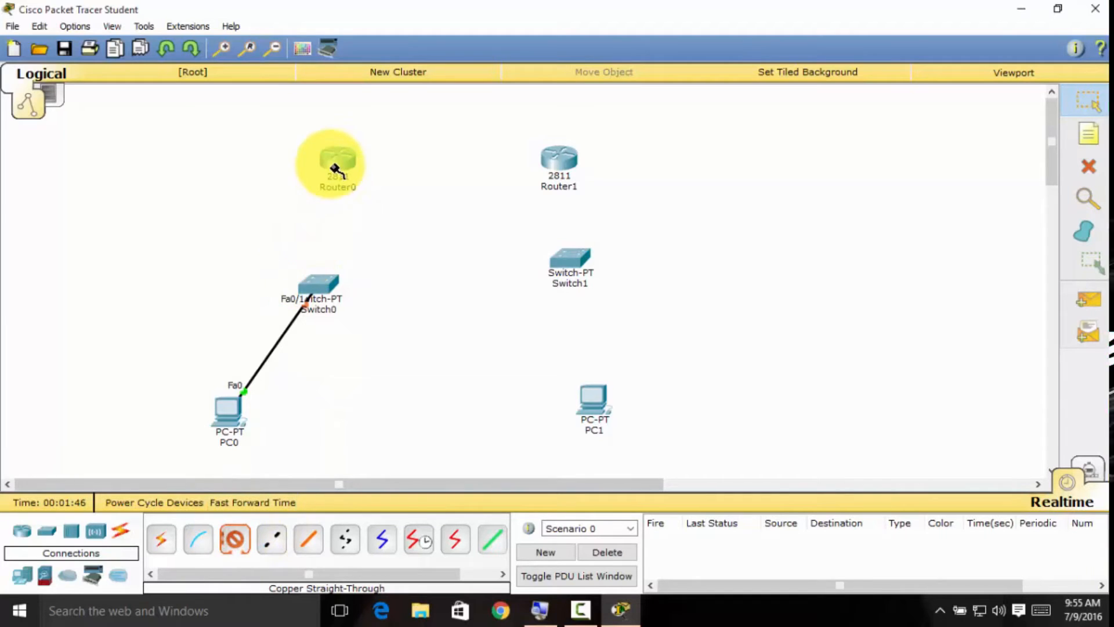
left_click(594, 405)
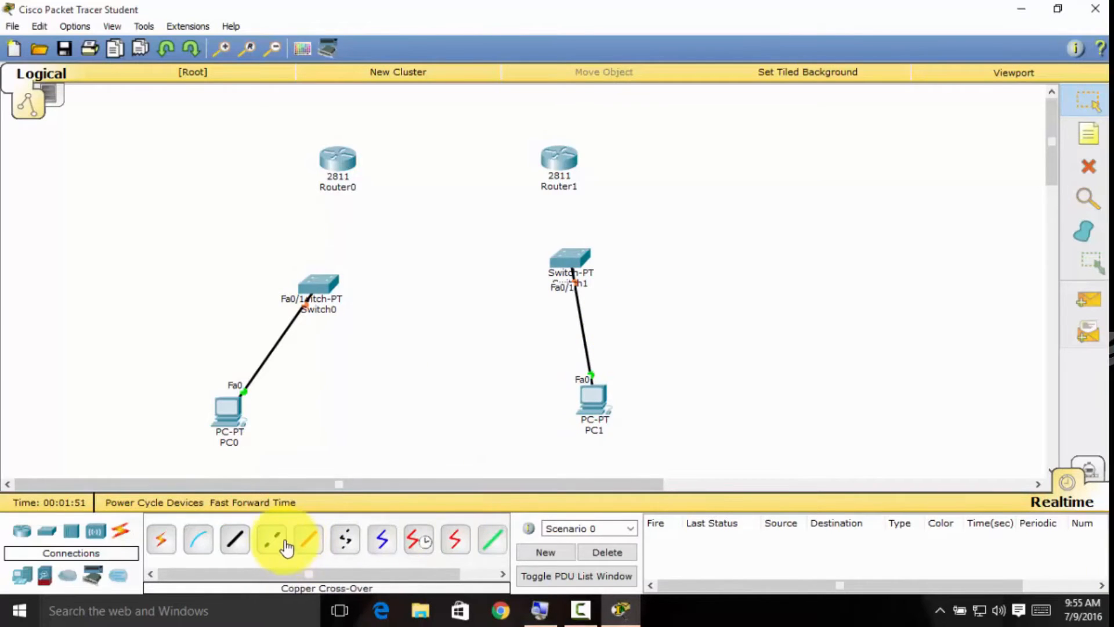
left_click(235, 540)
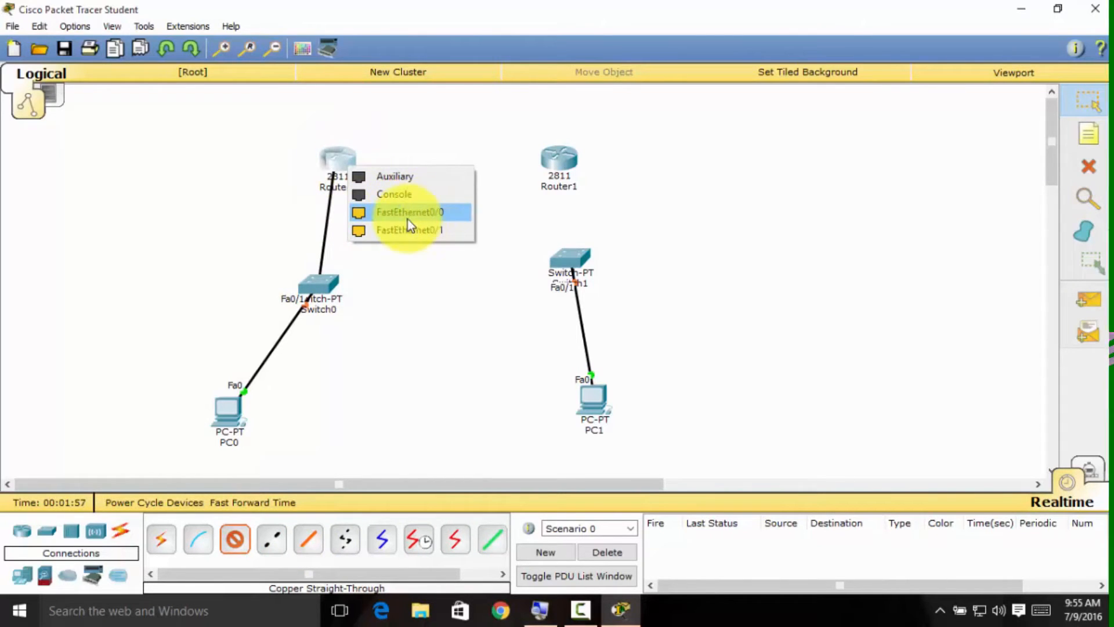
Step: Cable Router0 FastEthernet0/0 to the switch's FastEthernet1/1 port
left_click(410, 211)
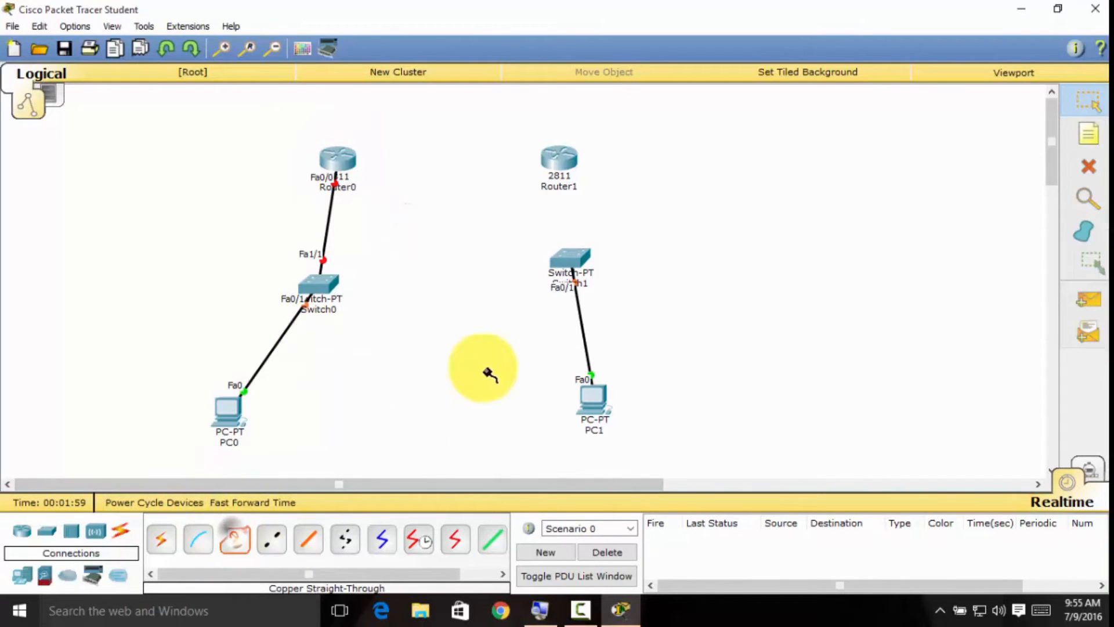
left_click(569, 258)
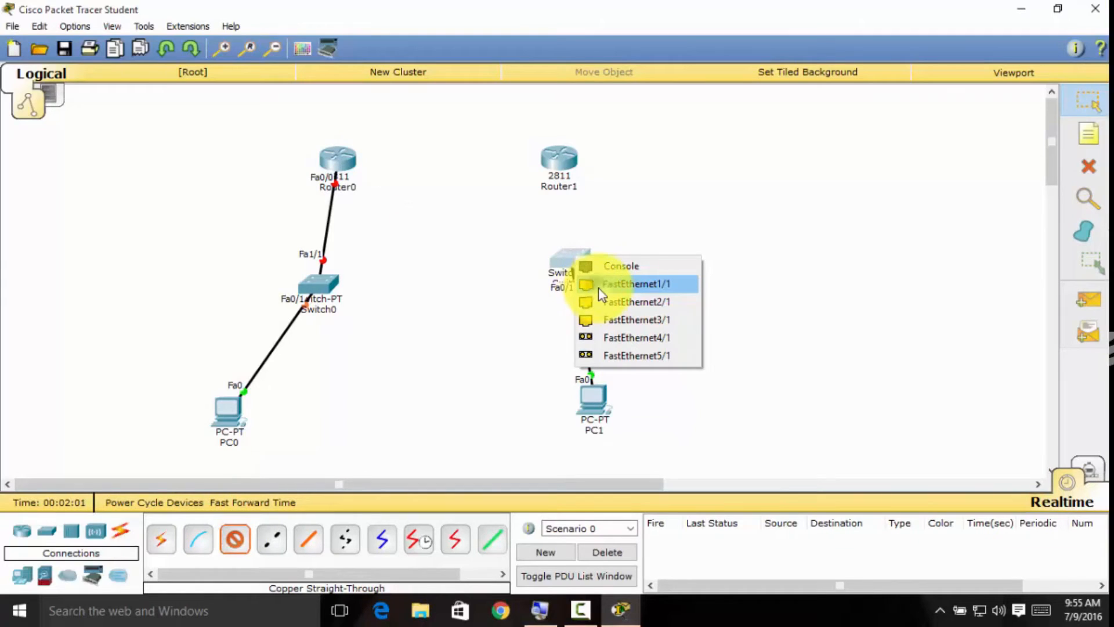
left_click(635, 284)
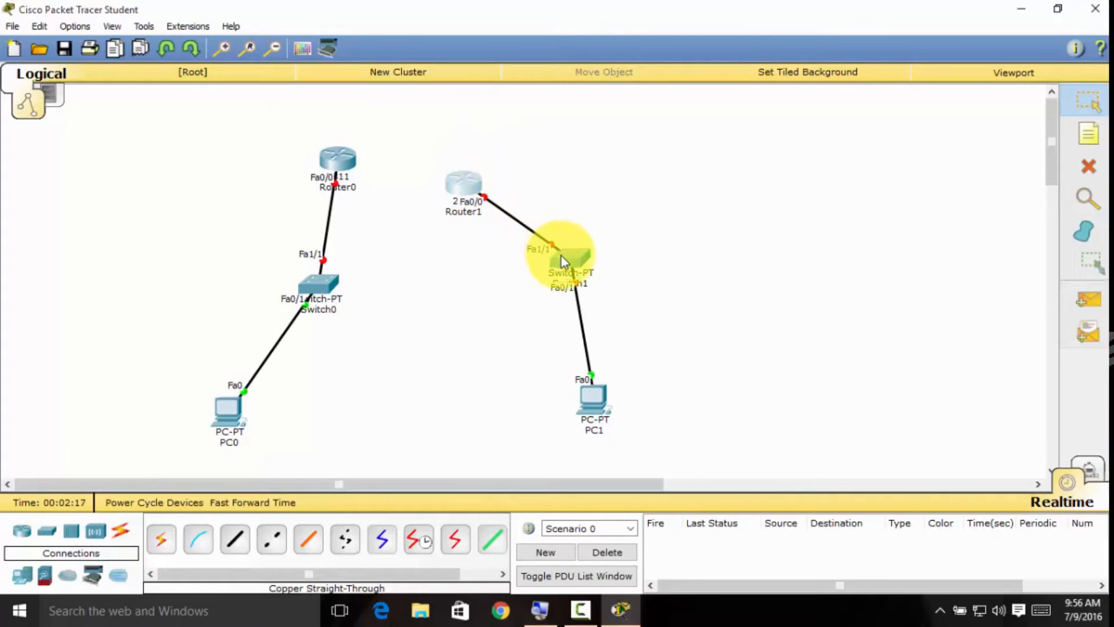
Step: Arrange Router1, Switch1, PC1 and Switch0 so each LAN starts lining up vertically
left_click_drag(569, 258, 781, 228)
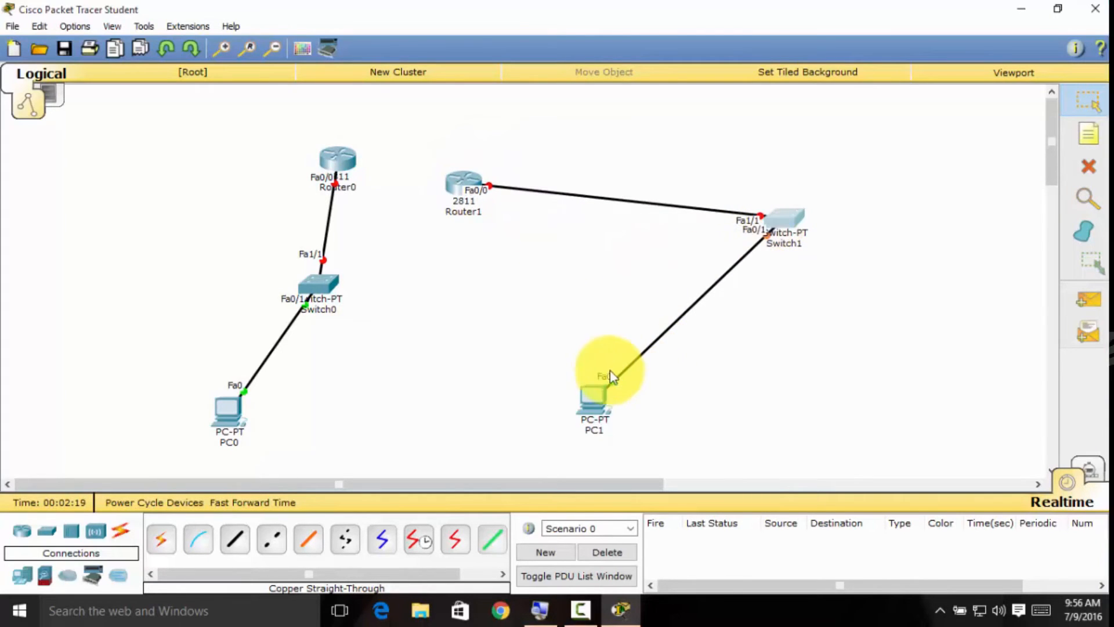
left_click_drag(596, 391, 815, 398)
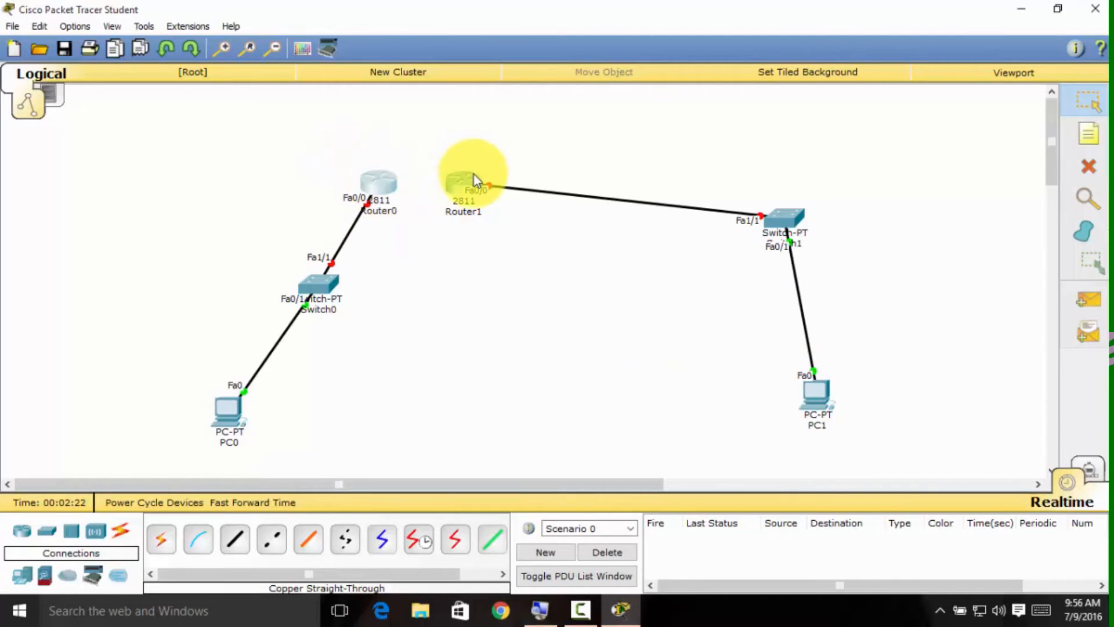
left_click_drag(469, 178, 576, 138)
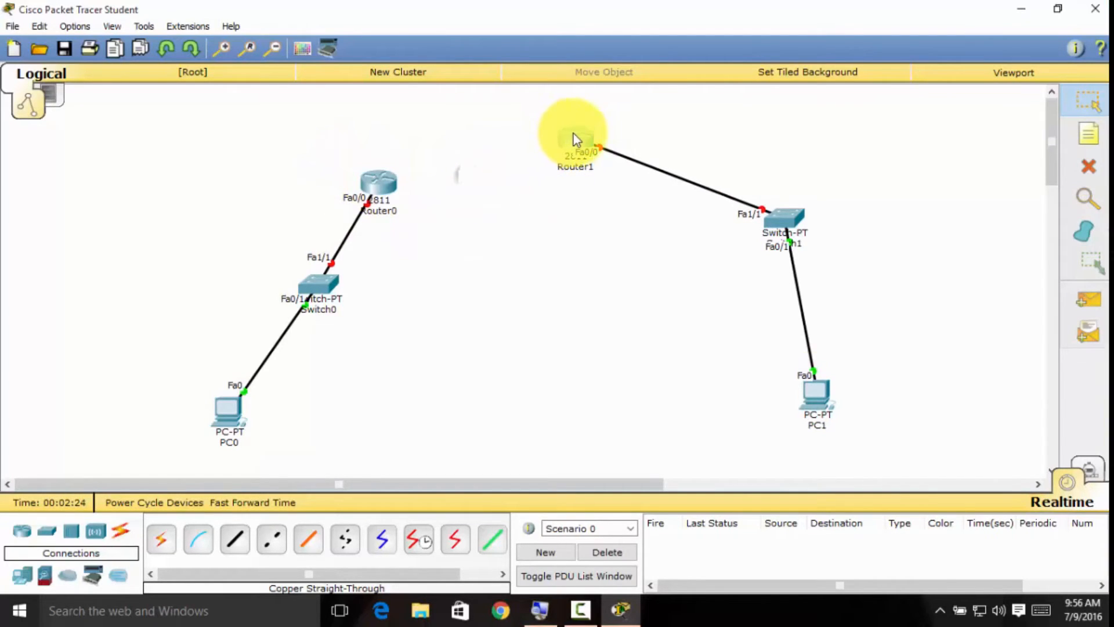
left_click_drag(575, 141, 562, 227)
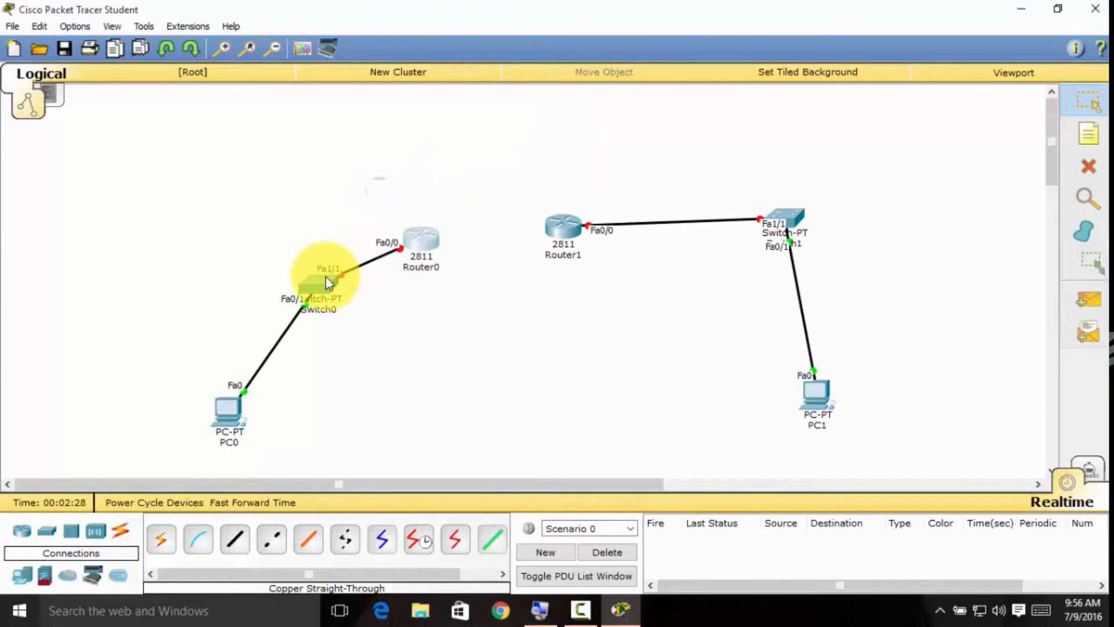
left_click_drag(327, 277, 299, 312)
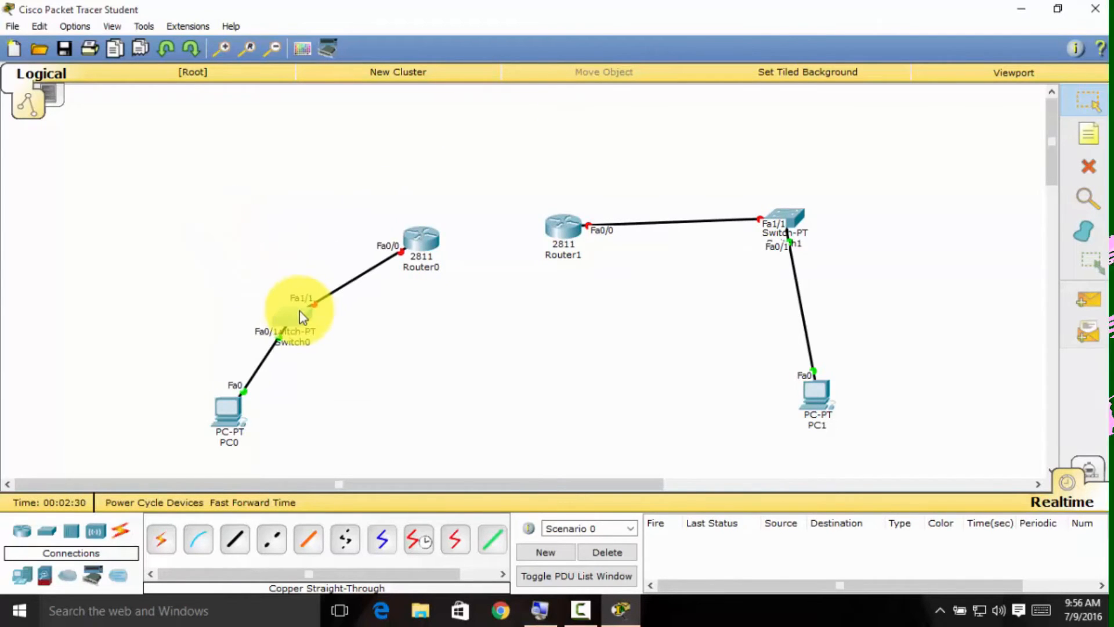
left_click_drag(298, 316, 288, 267)
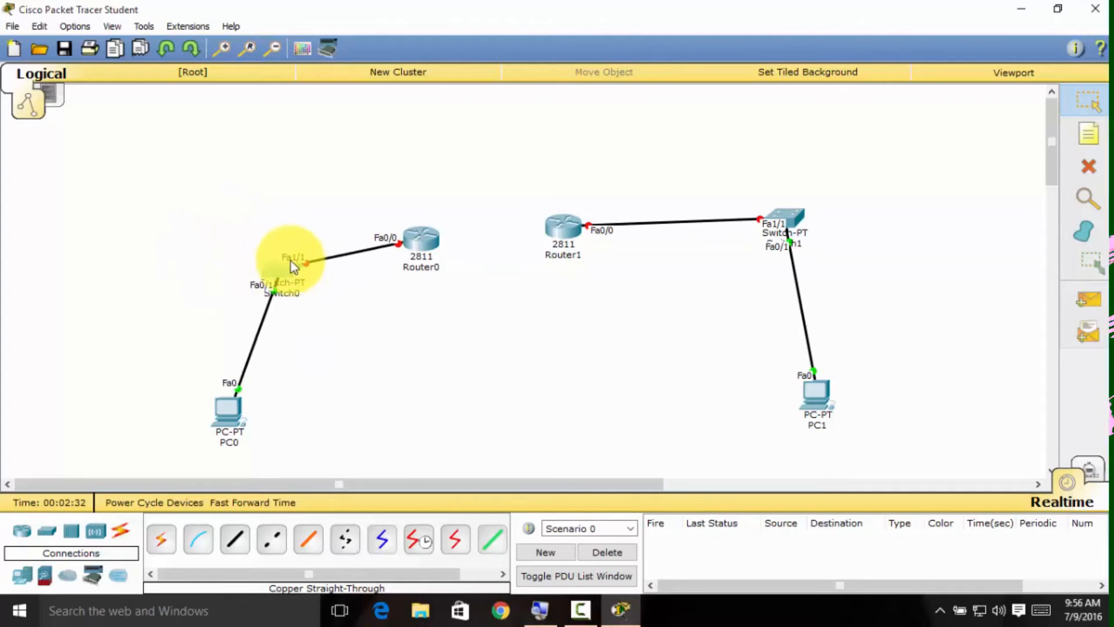
left_click_drag(281, 274, 284, 334)
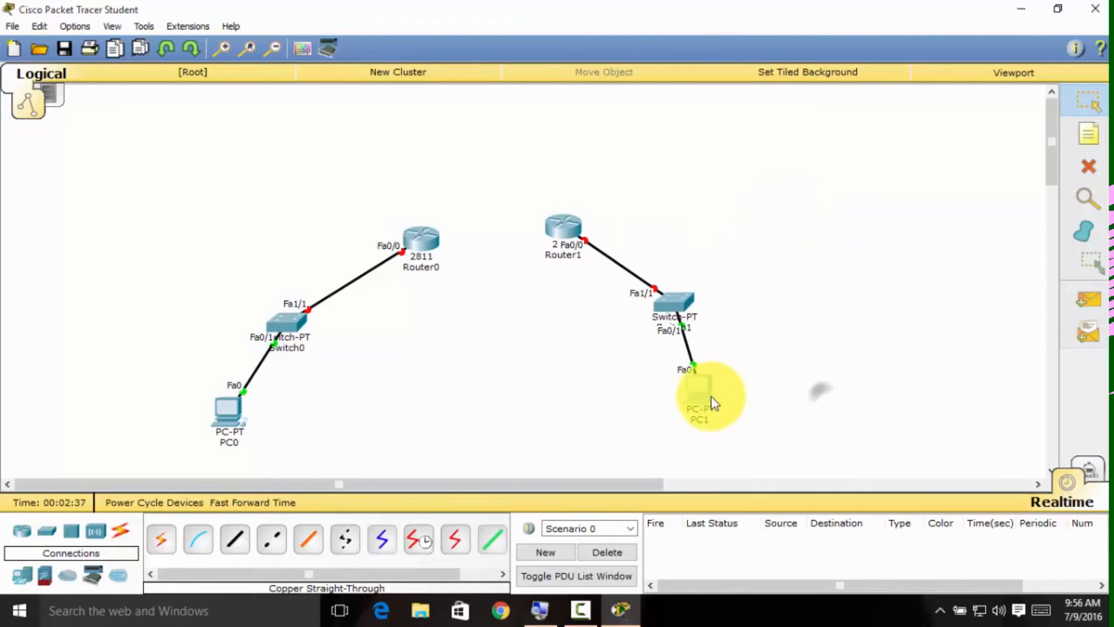
Step: Finish aligning PC1, Switch1 and Router0 into neat router-switch-PC columns
left_click_drag(700, 398, 726, 408)
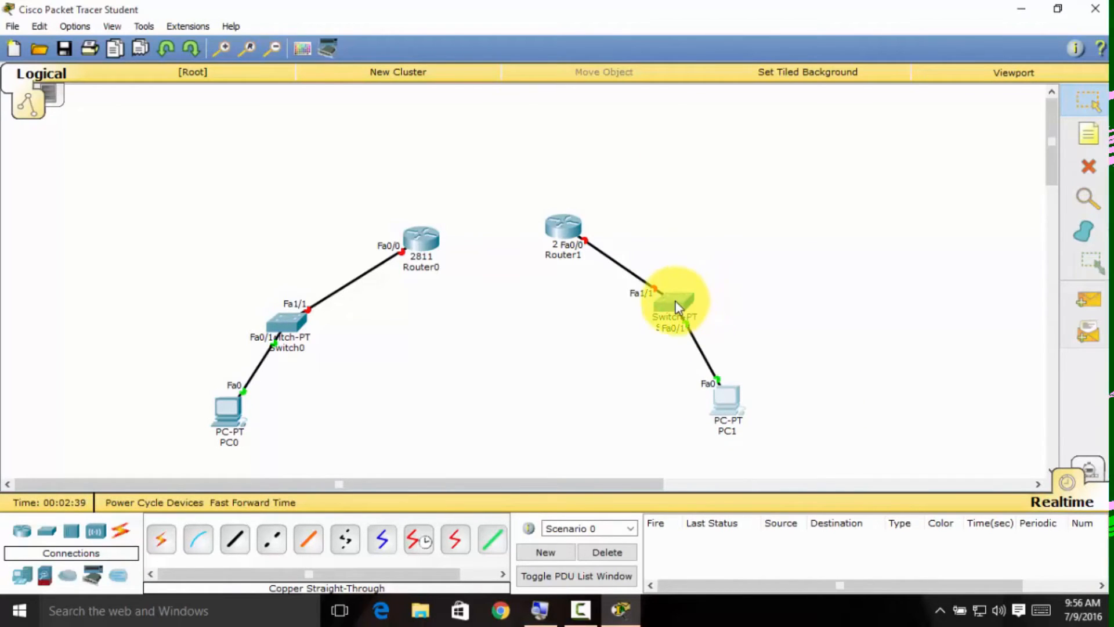
left_click_drag(675, 309, 920, 309)
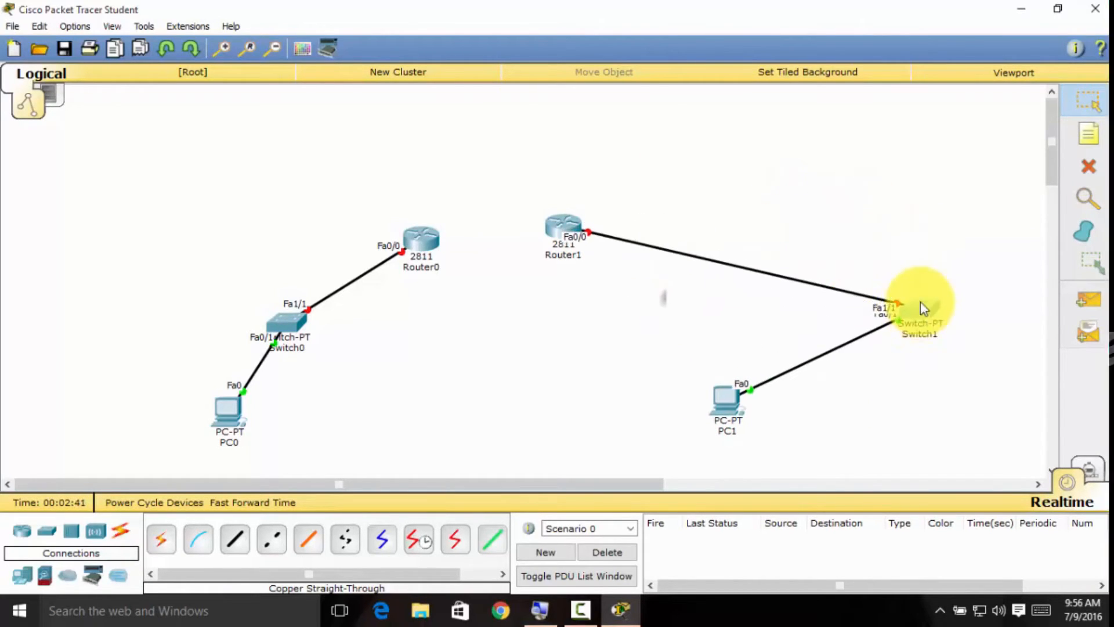
left_click_drag(920, 305, 669, 277)
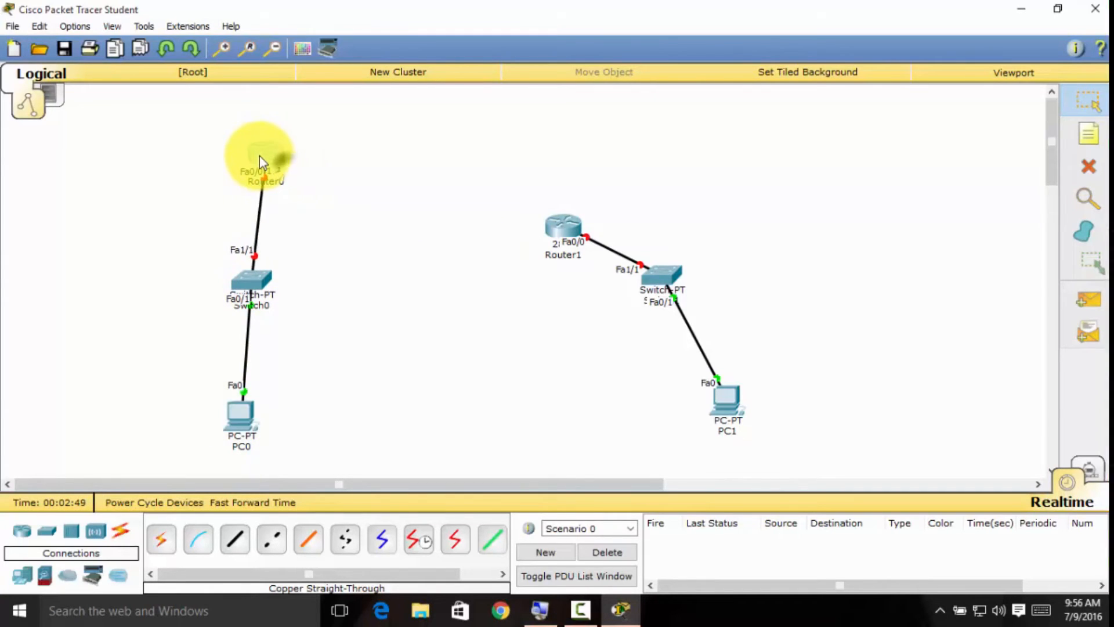
left_click_drag(561, 234, 657, 153)
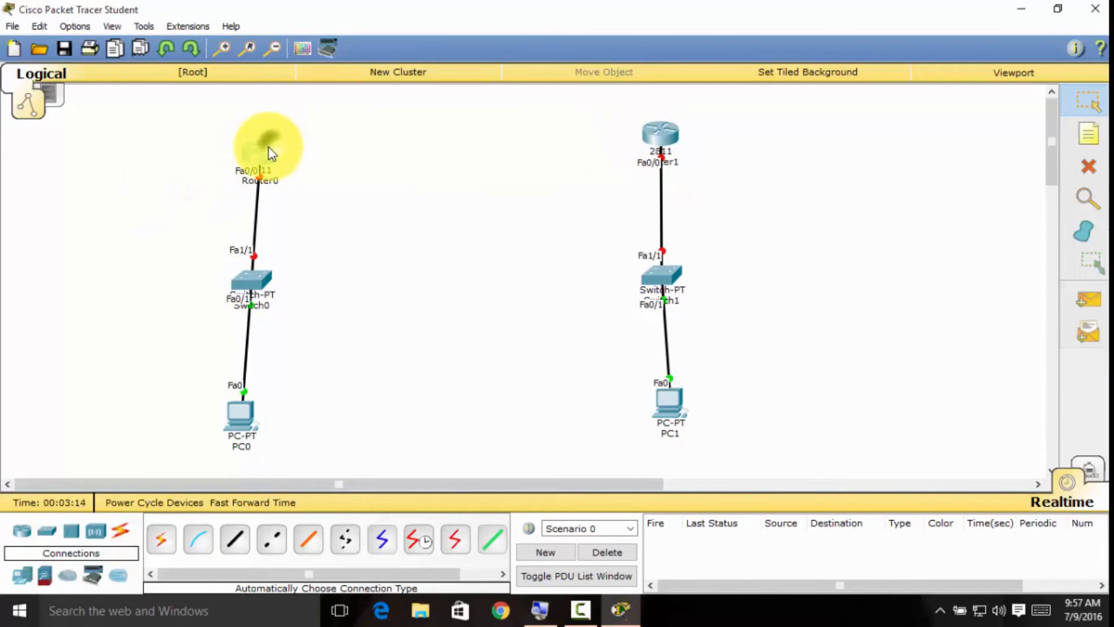
Step: Install a WIC-2T serial card in Router0 and power it back on
double_click(259, 147)
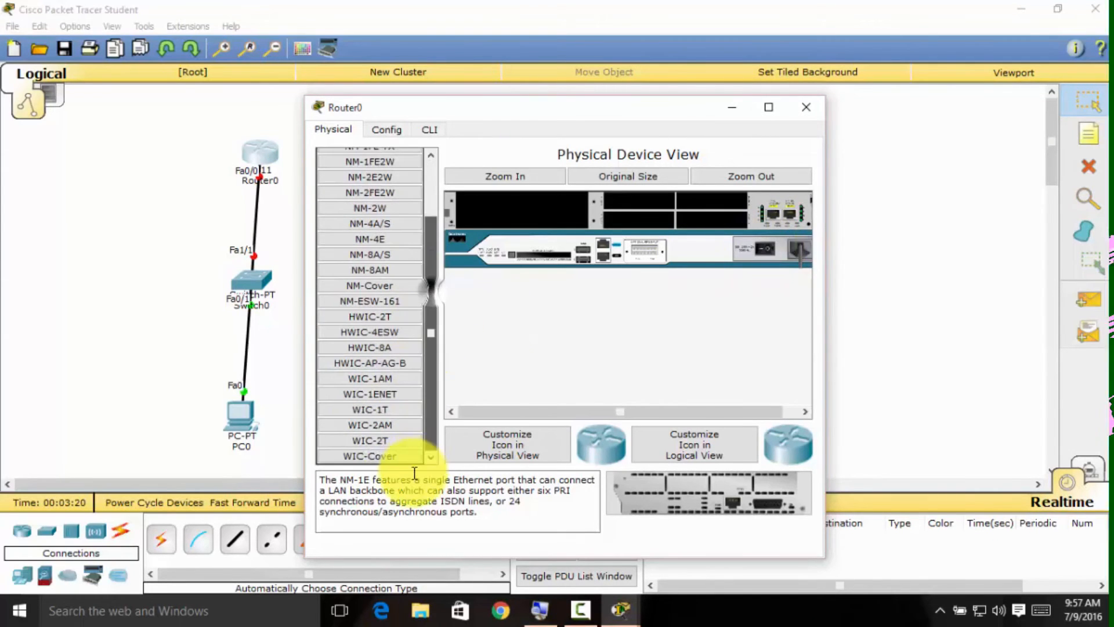
left_click(369, 440)
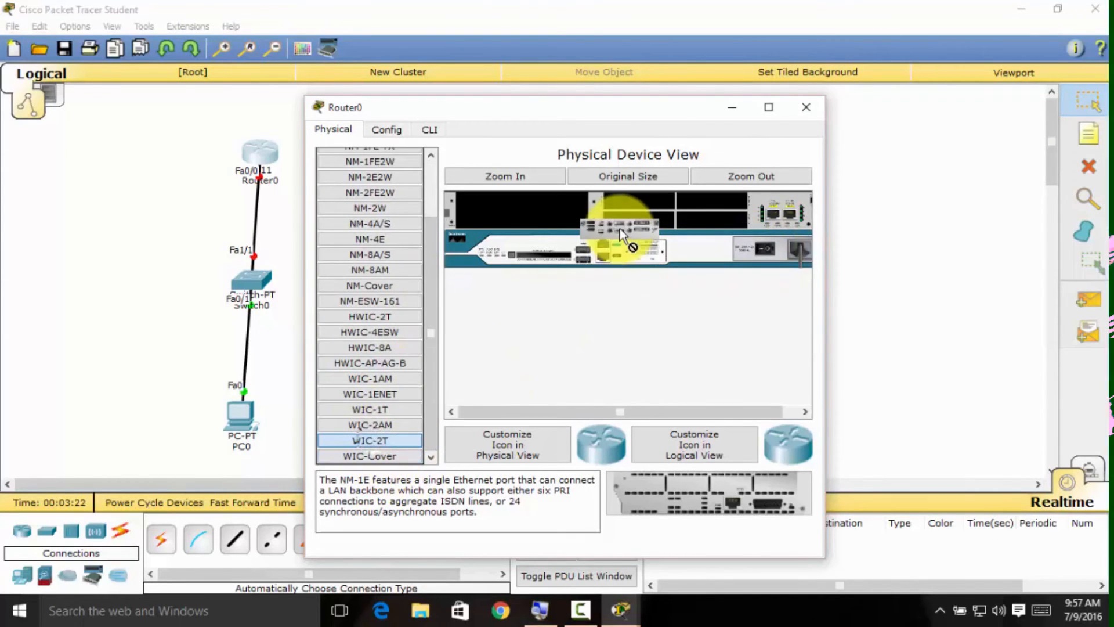
left_click(750, 177)
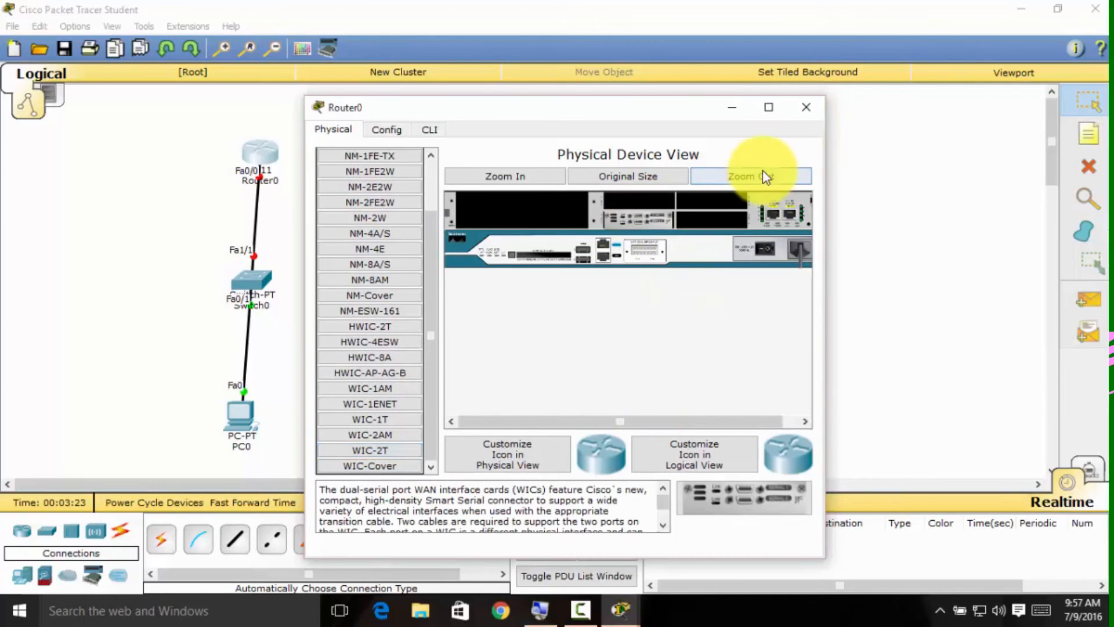
left_click(750, 176)
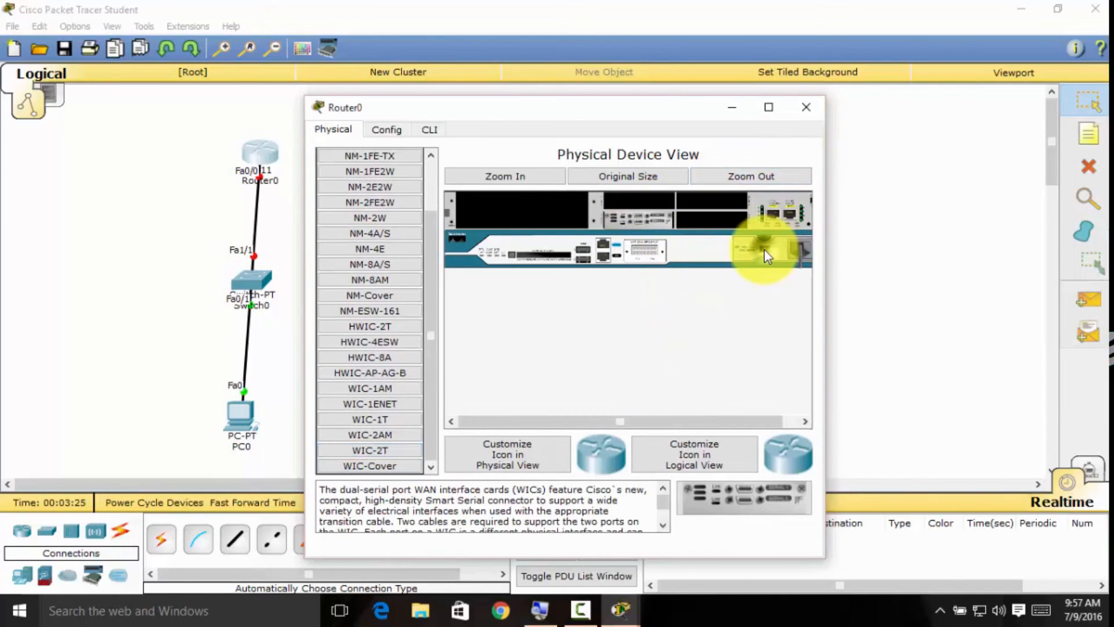
left_click(805, 107)
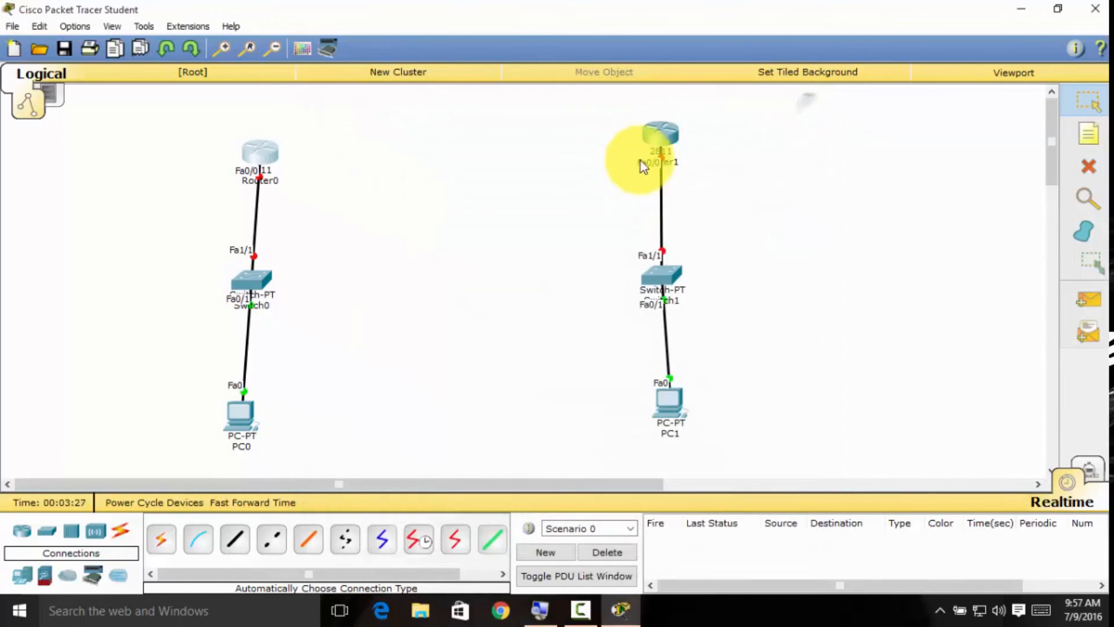
Step: Install a WIC-2T serial card in Router1 and close its device window
double_click(659, 141)
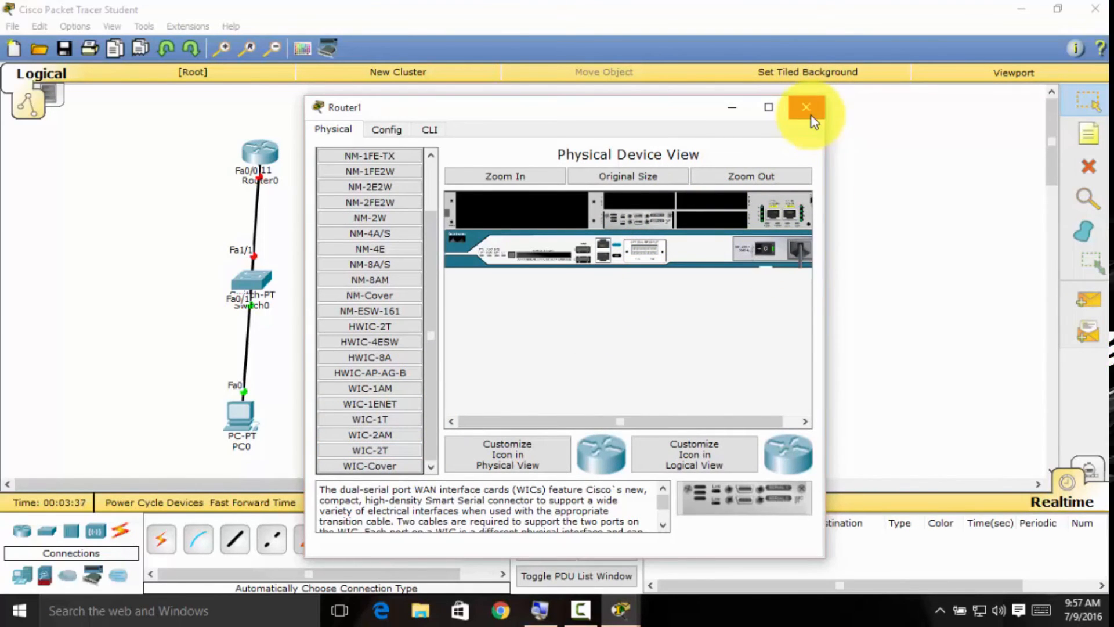
left_click(806, 107)
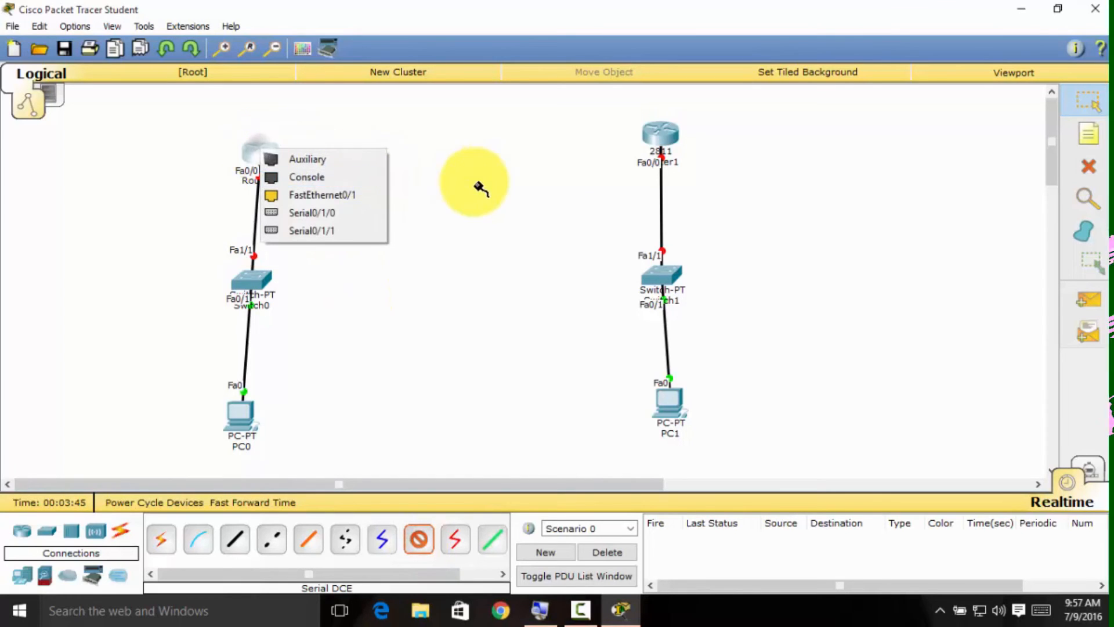
mouse_move(310, 213)
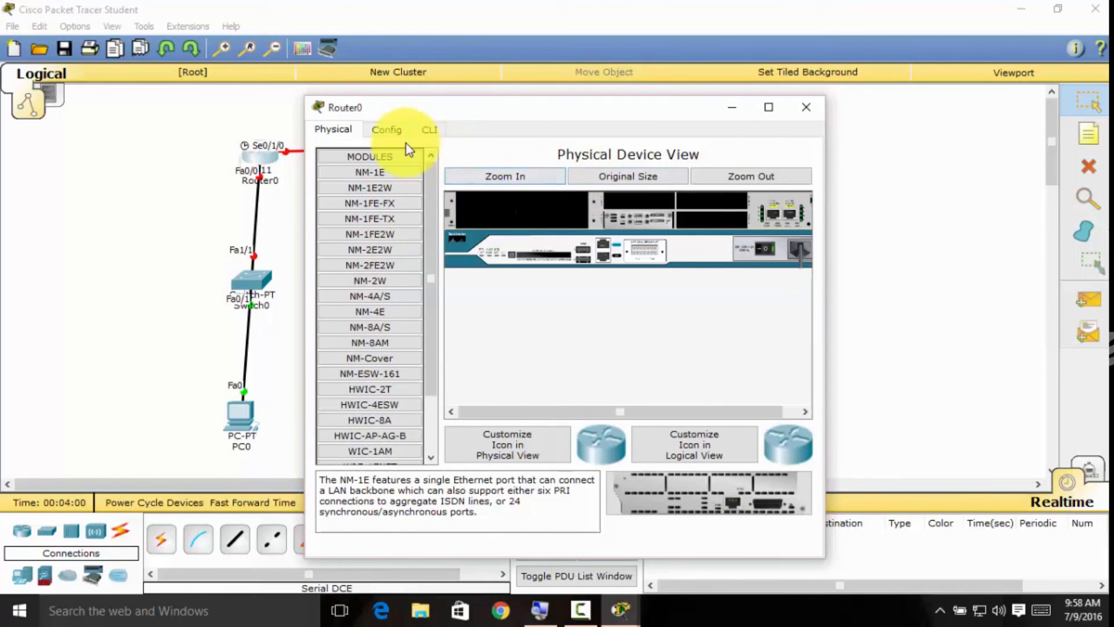
Step: Close Router0's device window, leaving the Se0/1/0 serial DCE link between the routers
left_click(805, 106)
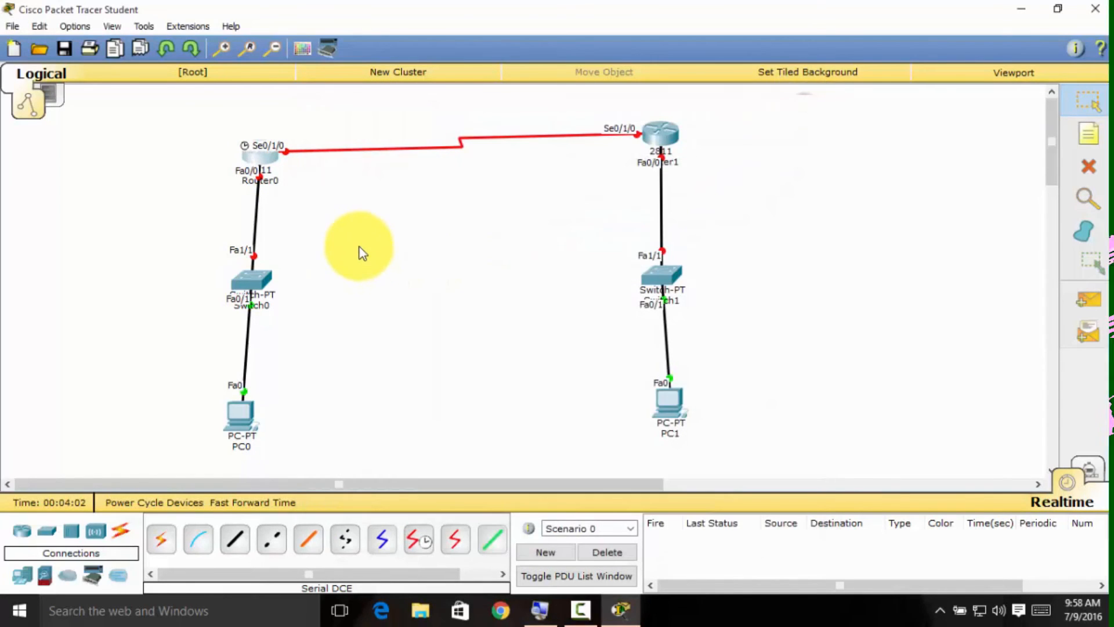